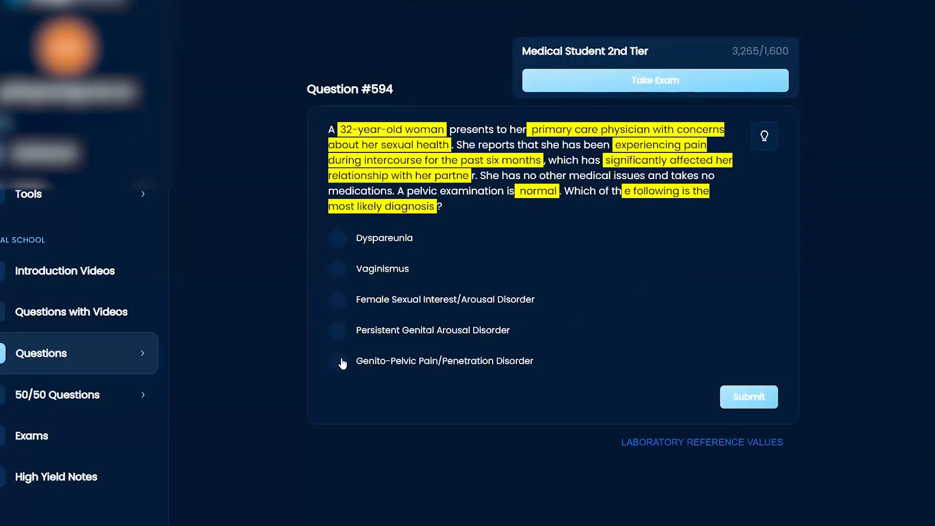
# Select Genito-Pelvic Pain/Penetration Disorder as the answer to Question #594
pyautogui.click(337, 361)
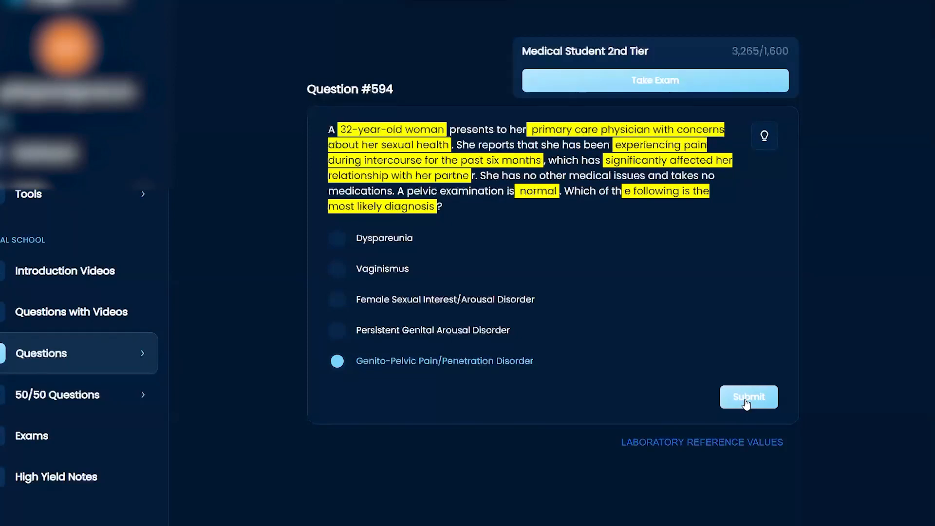
# Submit the answer and scroll down to the explanation showing Dyspareunia as correct
pyautogui.click(748, 397)
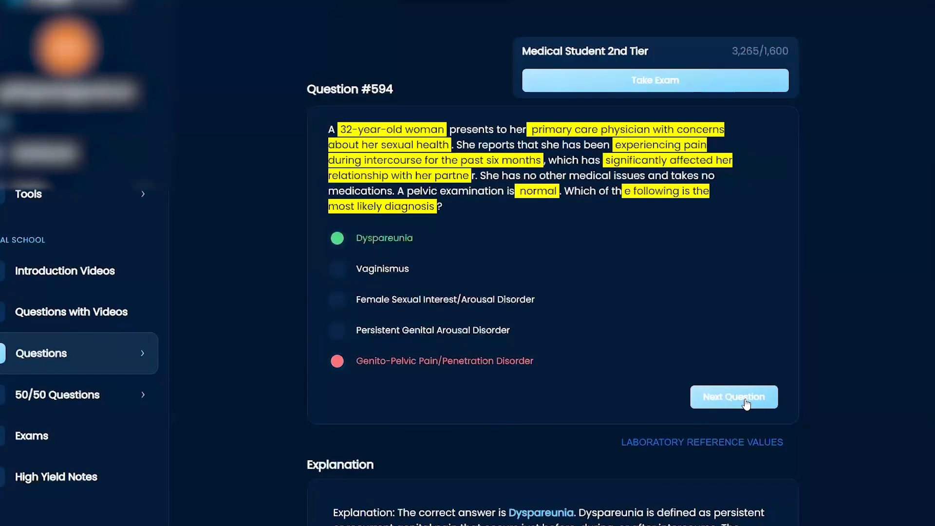
pyautogui.scroll(-3)
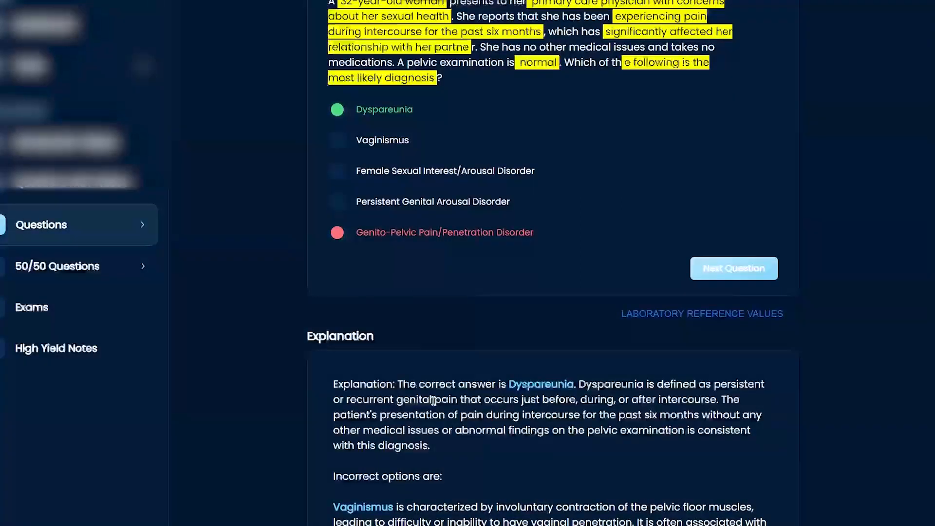
pyautogui.moveTo(690, 402)
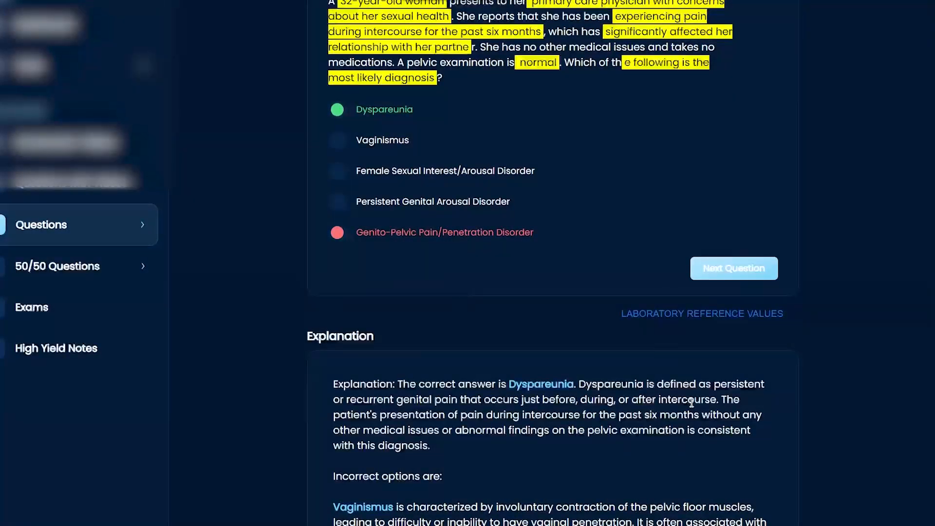
pyautogui.moveTo(526, 413)
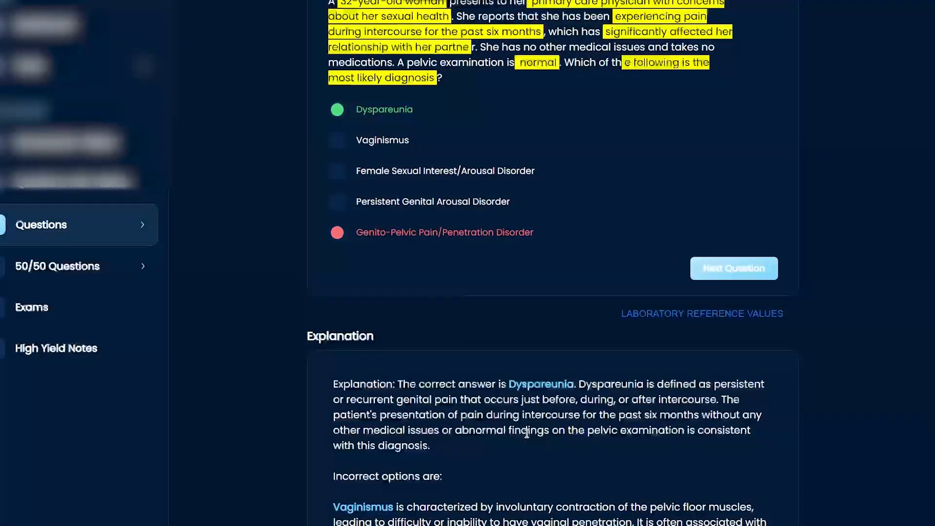
pyautogui.moveTo(815, 455)
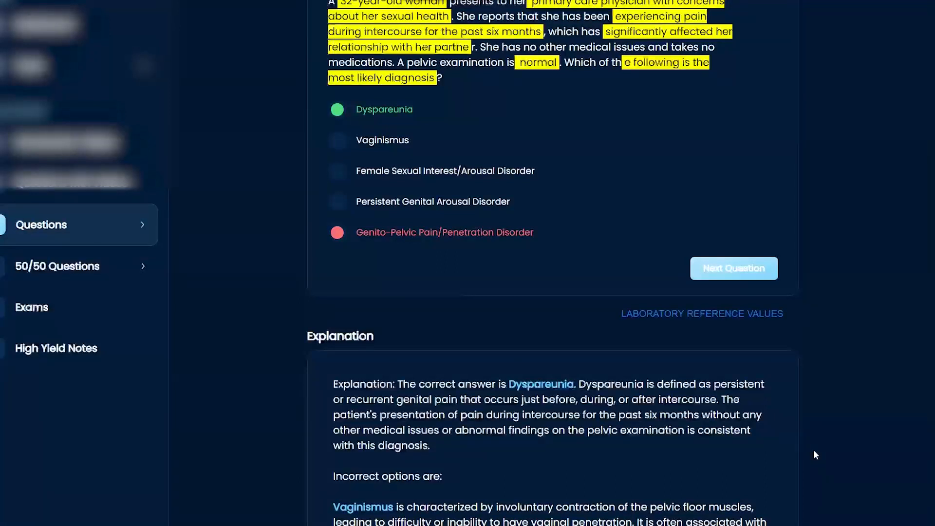
# Scroll through the explanation to why each incorrect option, including Vaginismus, is wrong
pyautogui.scroll(-3)
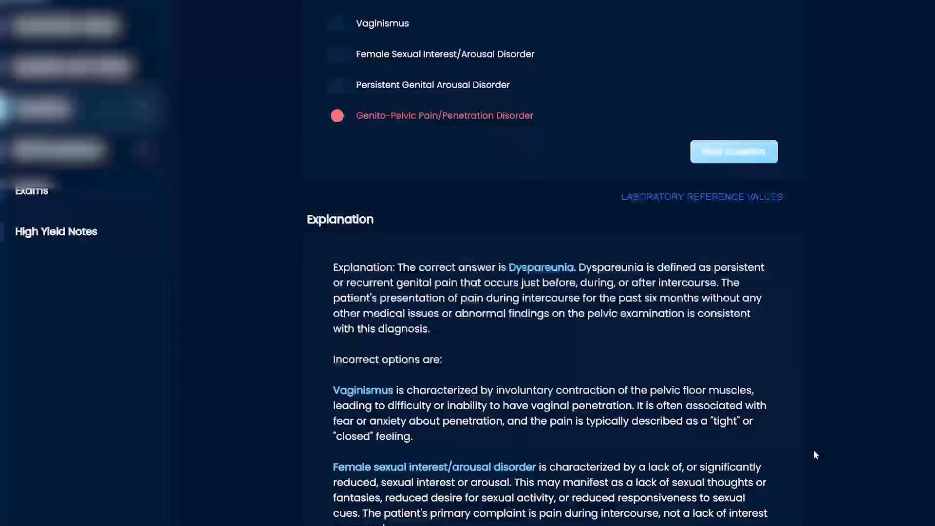
pyautogui.scroll(-3)
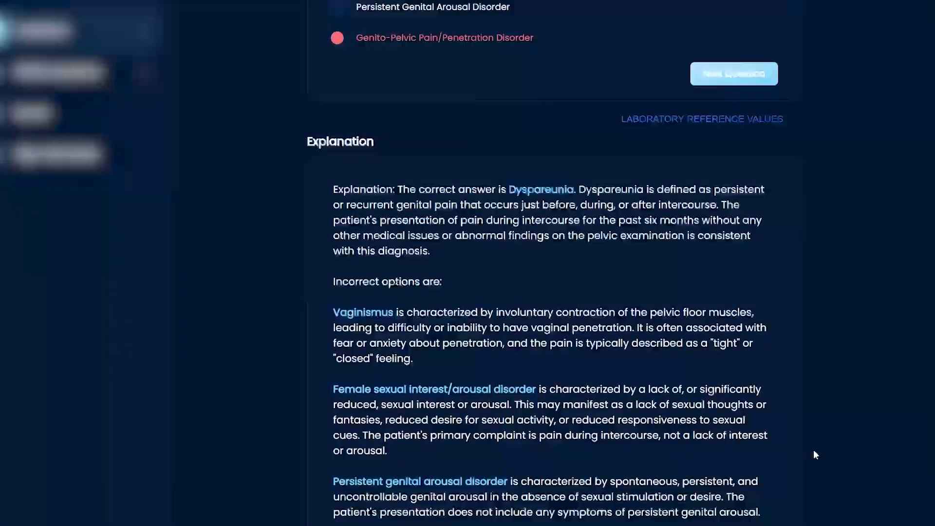
pyautogui.moveTo(693, 326)
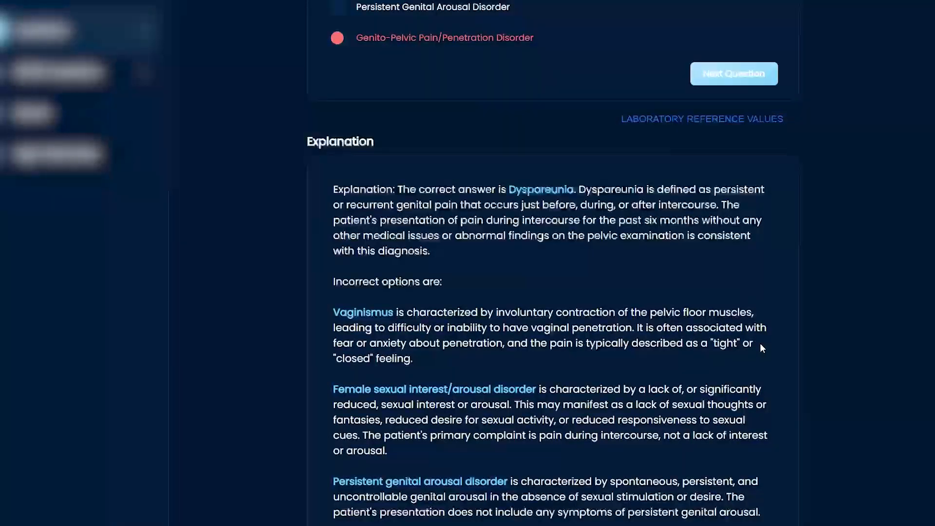
pyautogui.moveTo(799, 347)
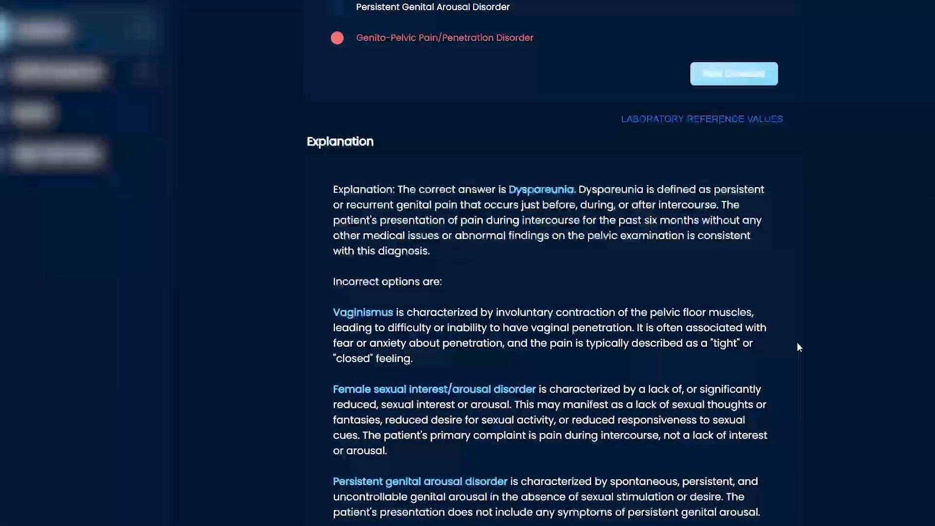
pyautogui.scroll(-3)
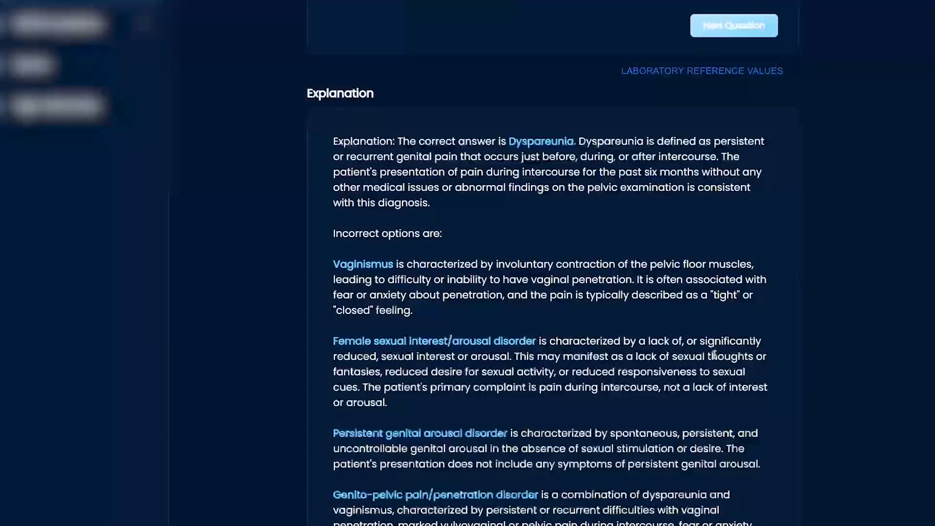
pyautogui.moveTo(816, 370)
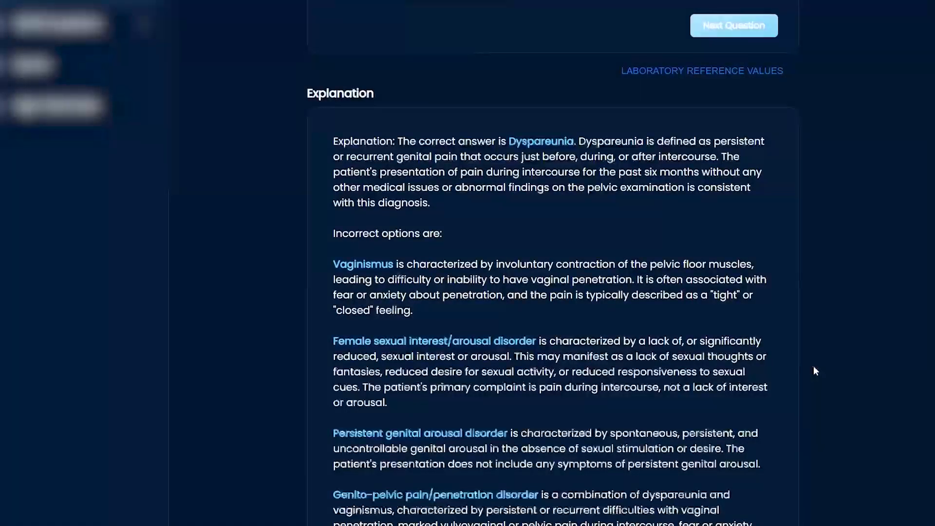
# Scroll to the final Genito-pelvic pain/penetration disorder paragraph, then back up to Question #594
pyautogui.scroll(-3)
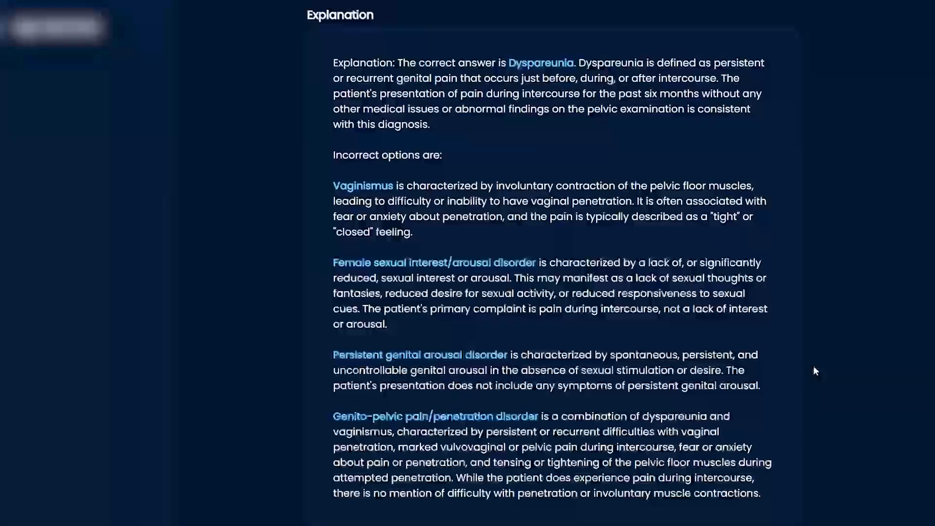
pyautogui.moveTo(622, 365)
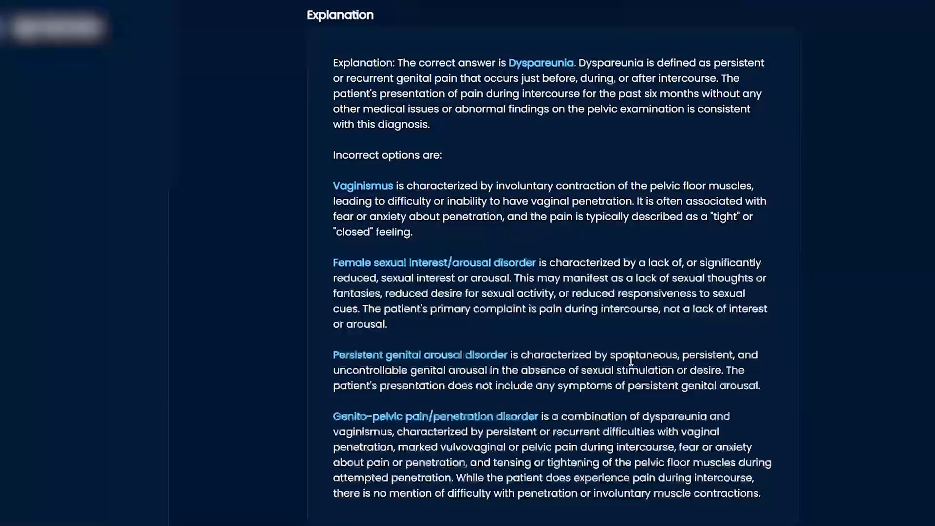
pyautogui.moveTo(787, 371)
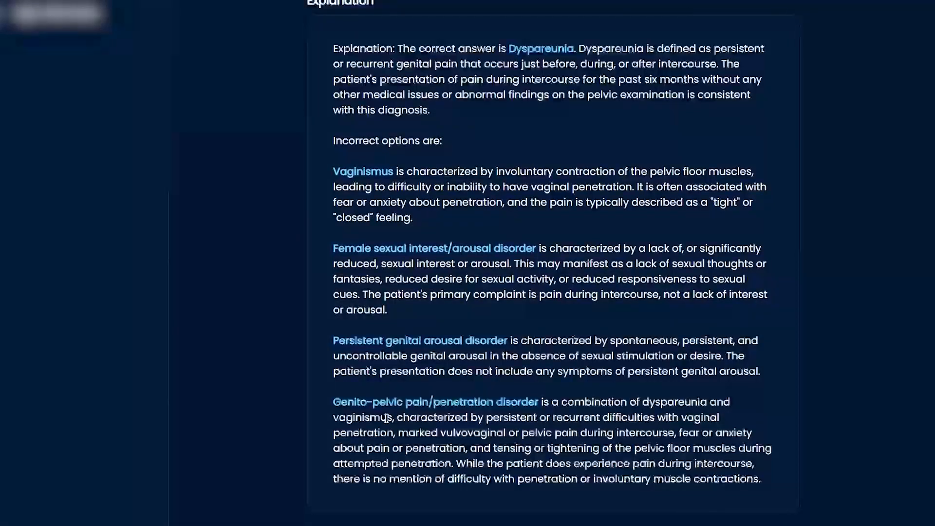
pyautogui.moveTo(837, 436)
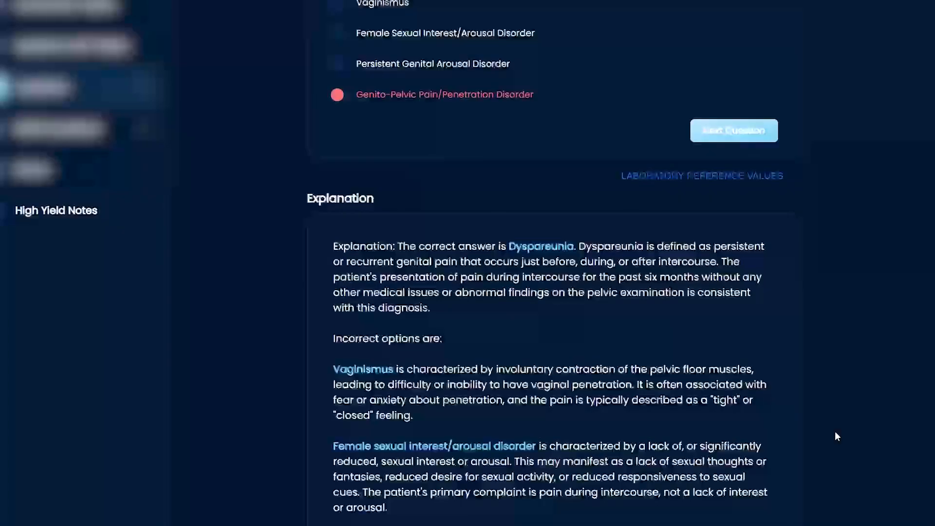
pyautogui.scroll(3)
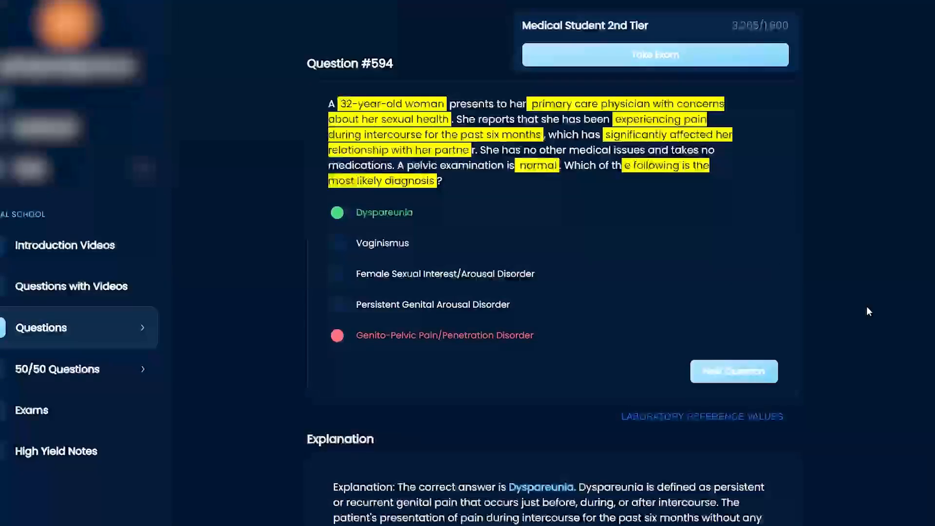